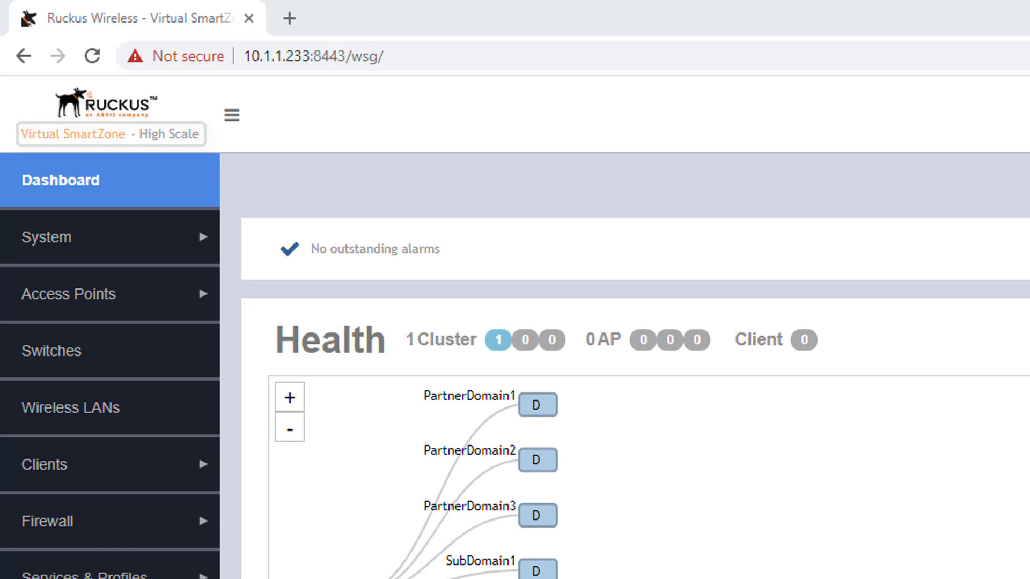
Open the Hotspot (WISPr) tab under Services & Profiles > Hotspots & Portals
scroll(down, 3)
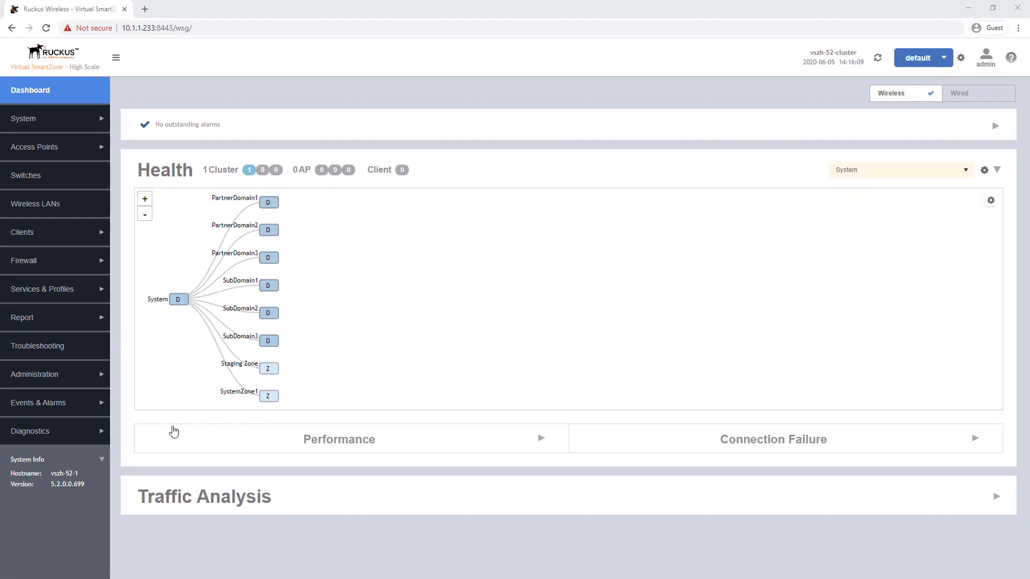
click(42, 289)
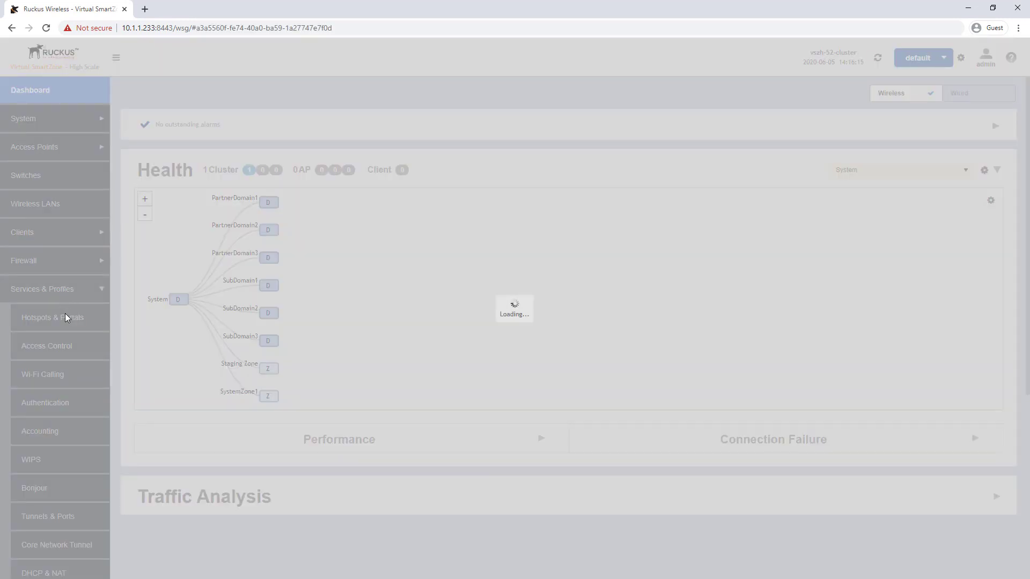
click(55, 317)
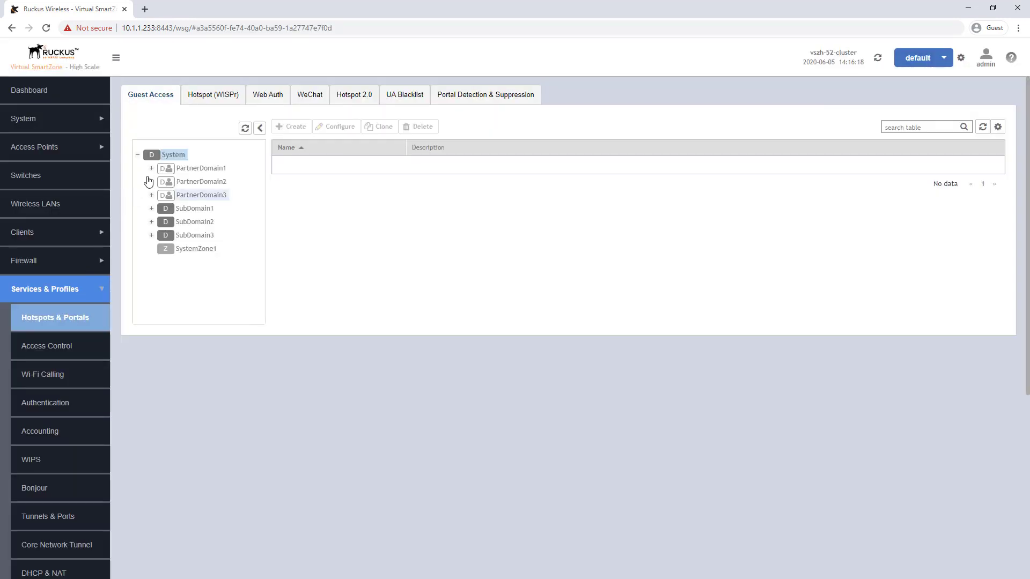
click(212, 94)
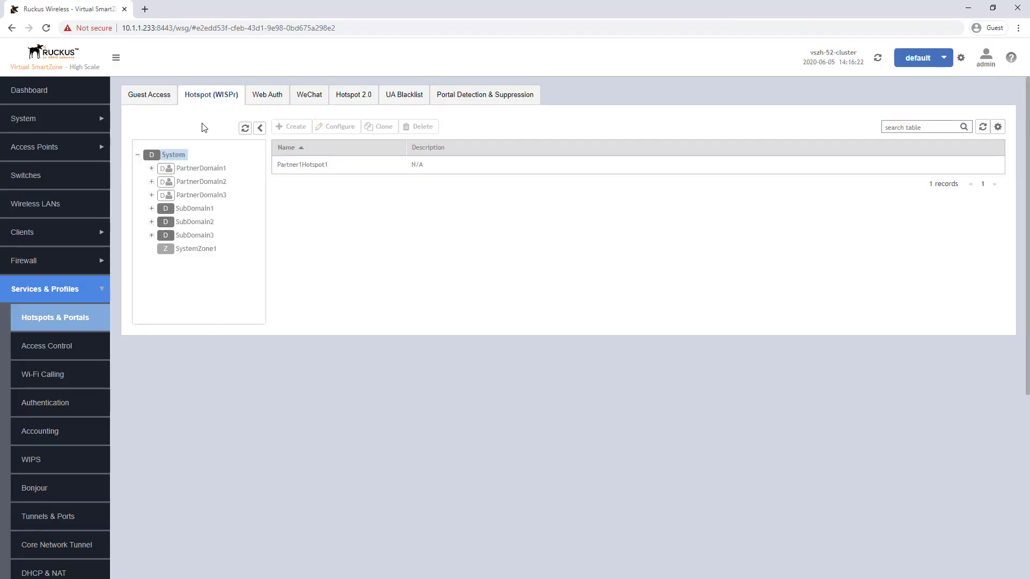
Select Partner1Zone1 under PartnerDomain1 > Partner1Subdomain and view the Partner1Hotspot1 portal details
click(151, 176)
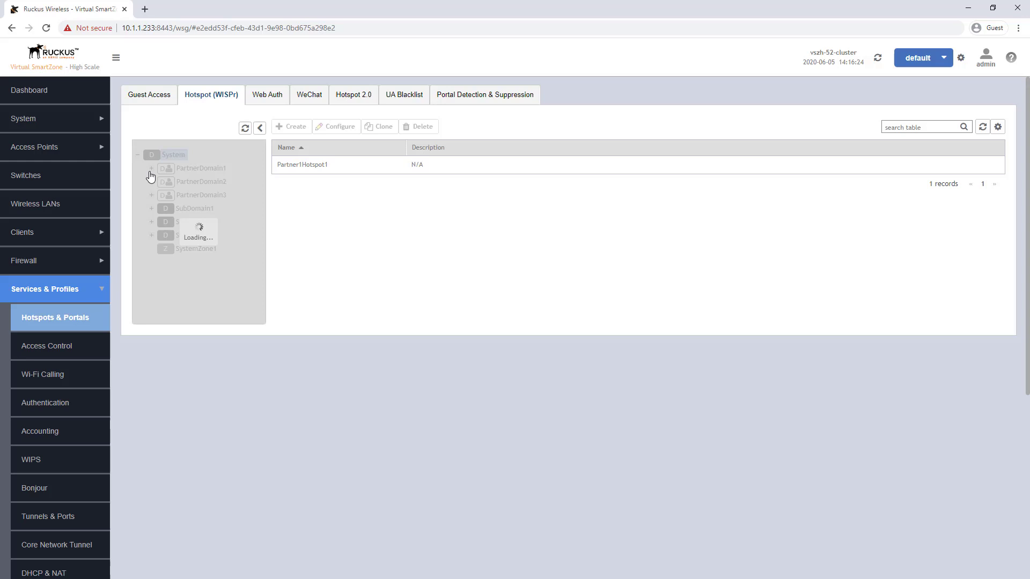
click(152, 168)
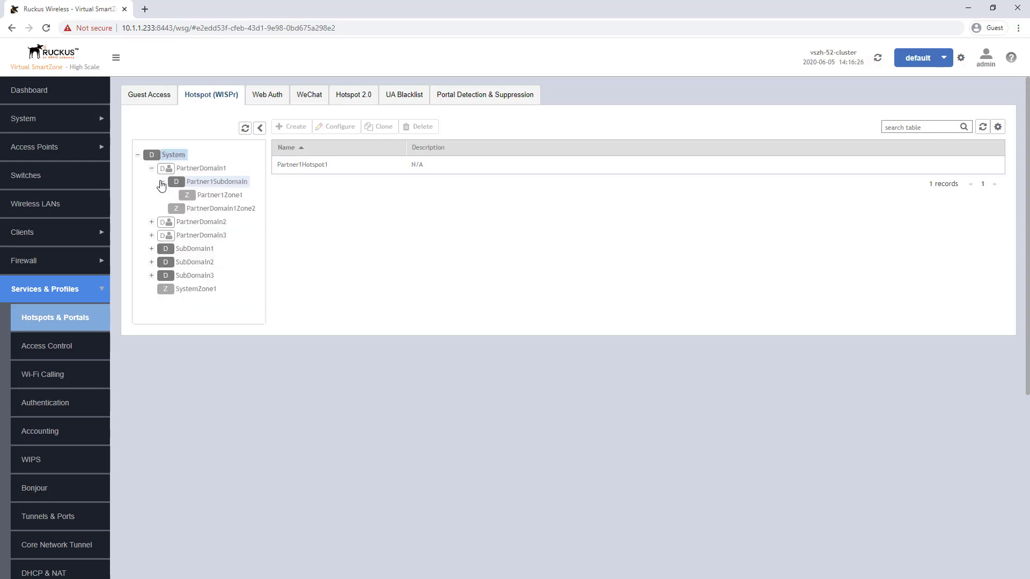
click(220, 194)
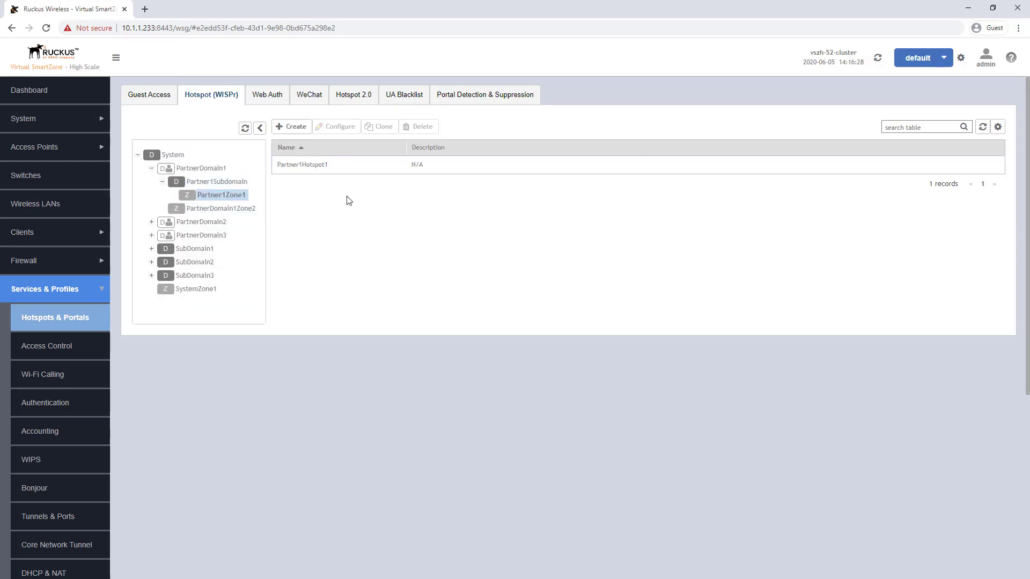
click(302, 164)
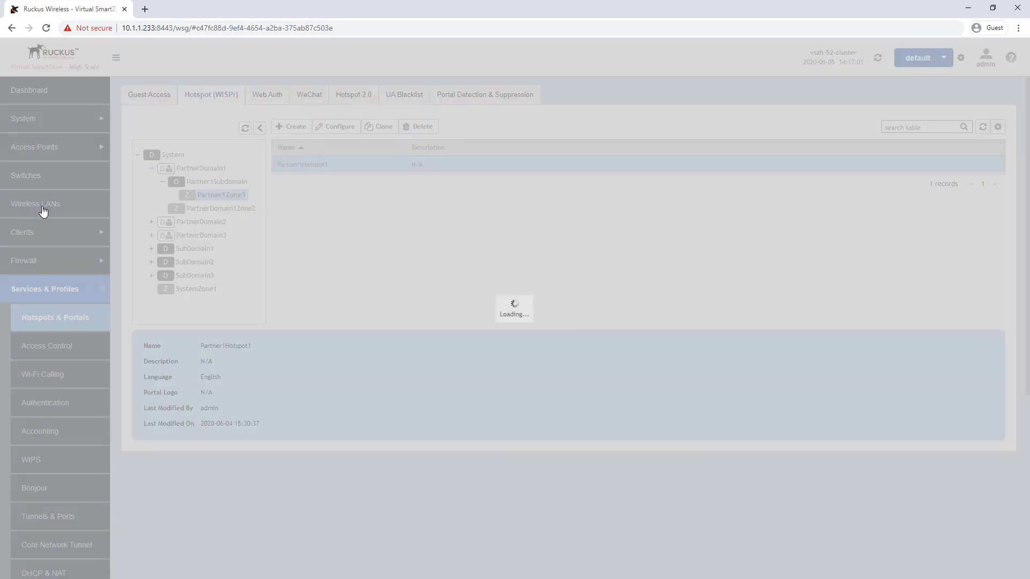
View Partner1Zone1 under PartnerDomain1 in Wireless LANs, showing no WLANs yet
click(36, 204)
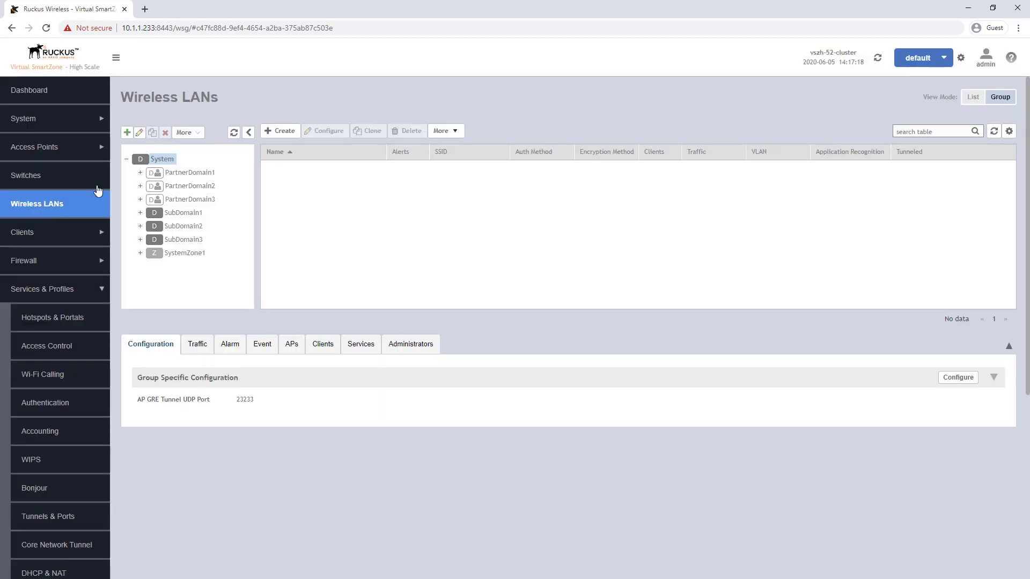
click(140, 172)
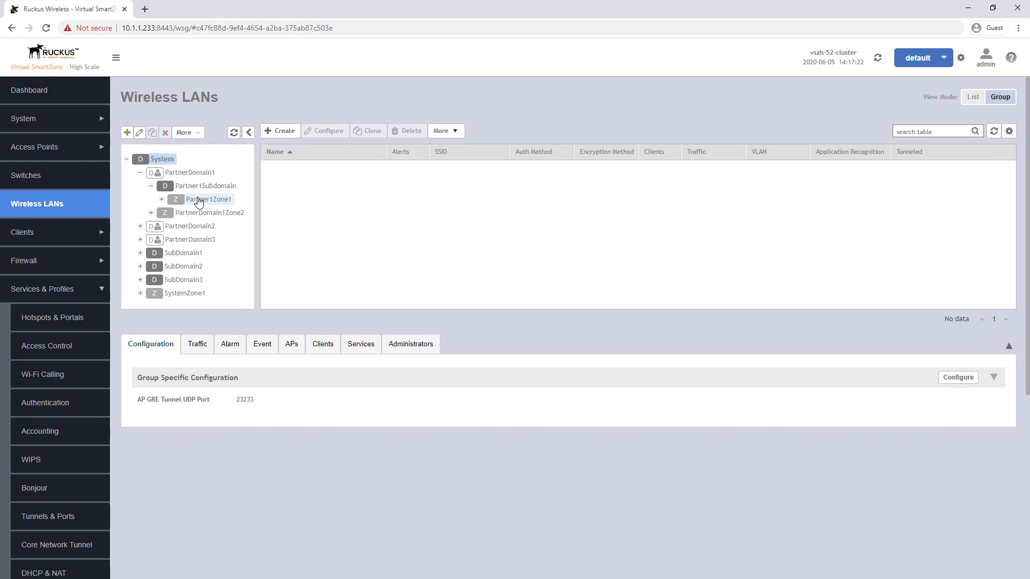
click(209, 199)
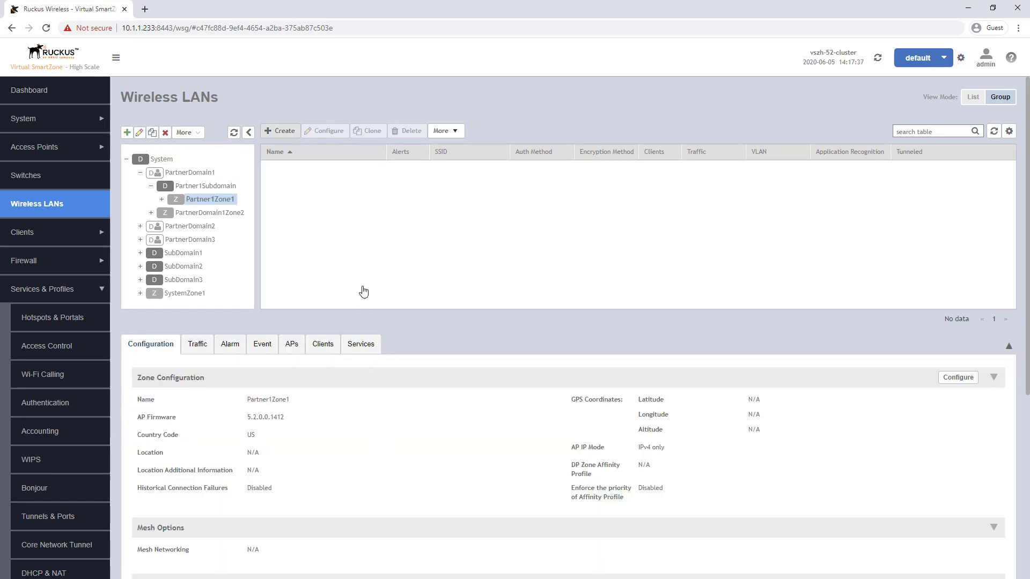
Create a new WLAN named Partner1Hotspot1, with the SSID auto-filled
click(279, 131)
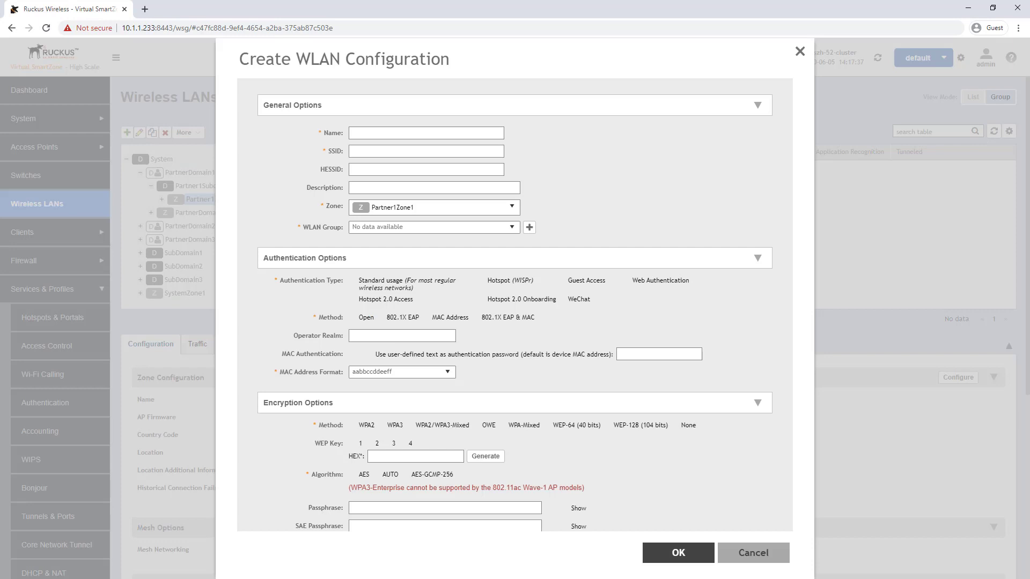
mouse_move(388, 74)
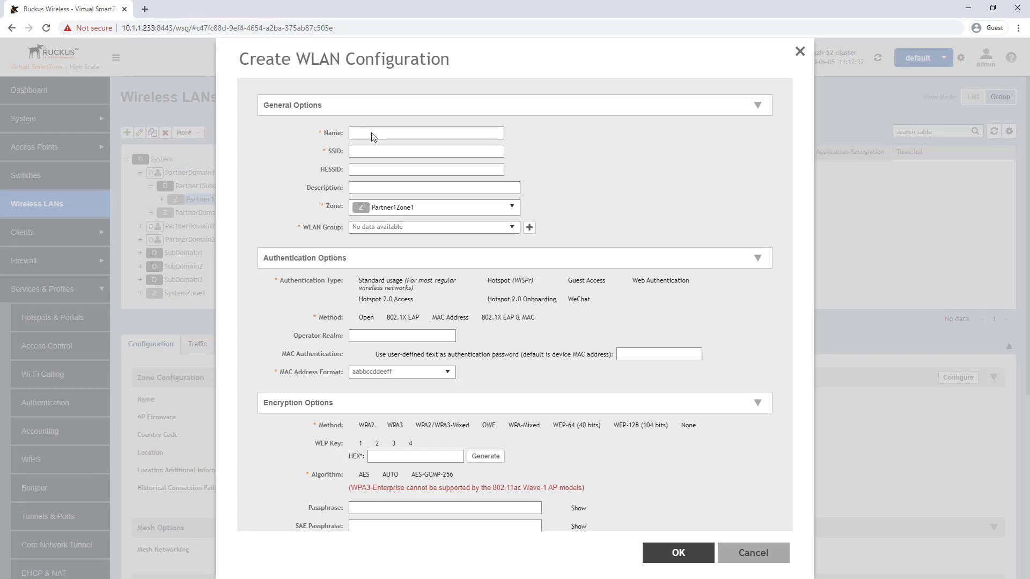
text(Partner)
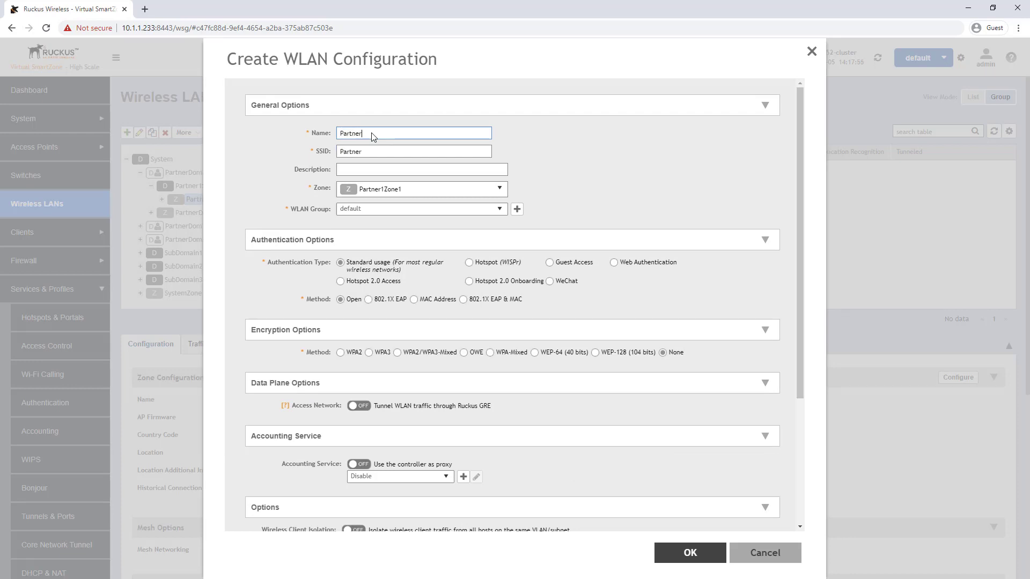
text(Partner1Hotspot1)
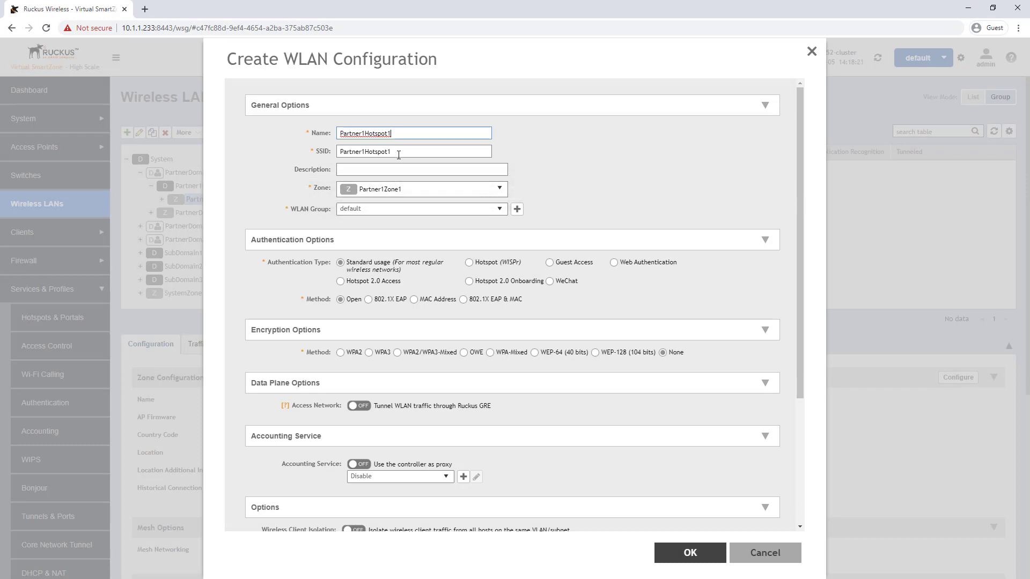
mouse_move(448, 244)
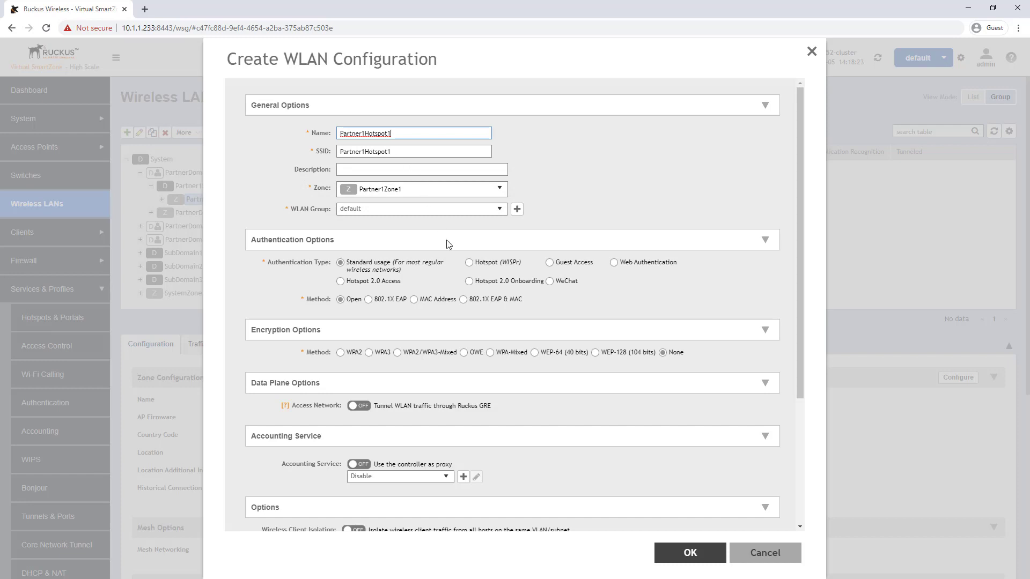
Choose Hotspot (WISPr) as the WLAN's authentication option
click(468, 262)
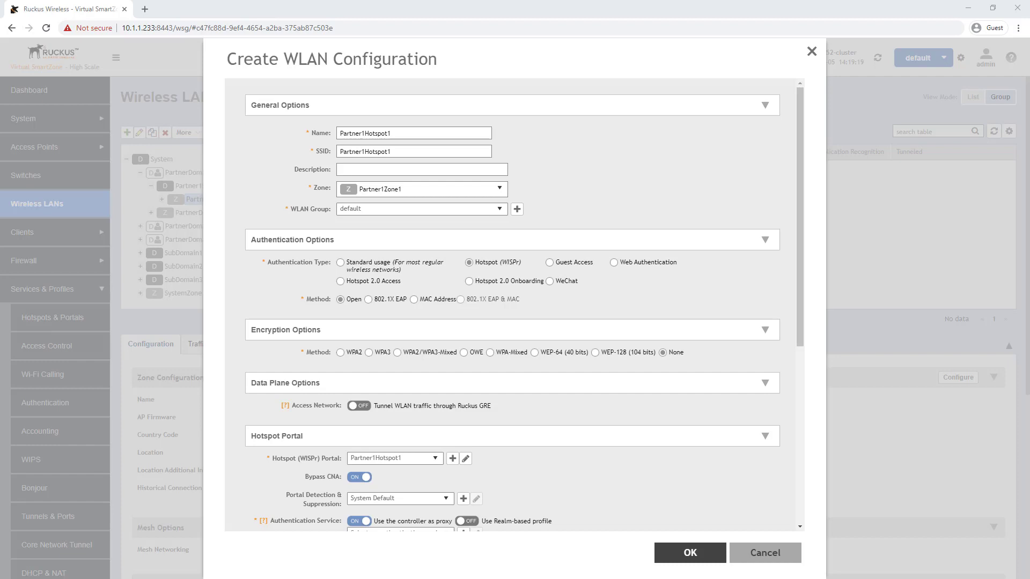
mouse_move(761, 541)
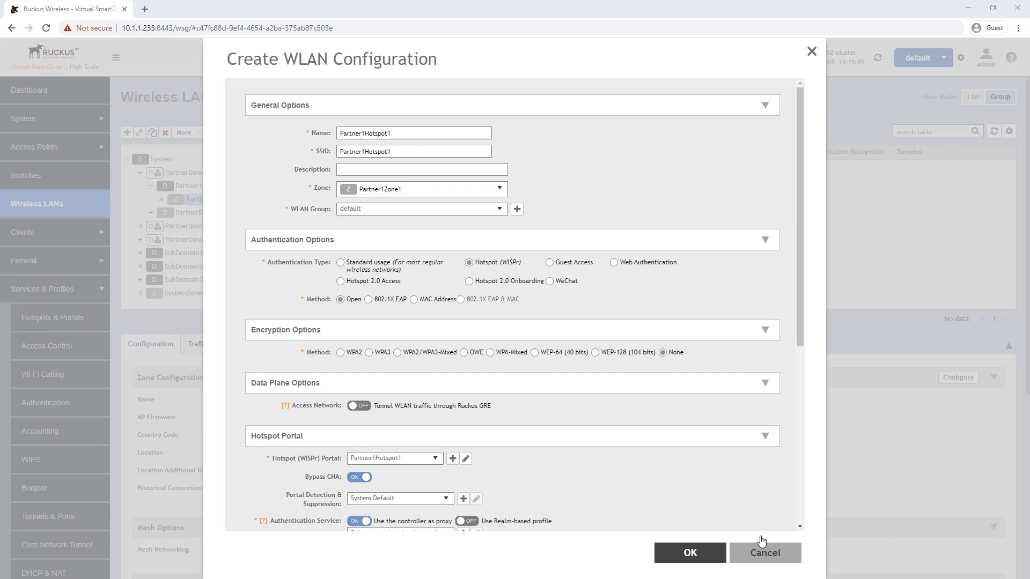
scroll(down, 3)
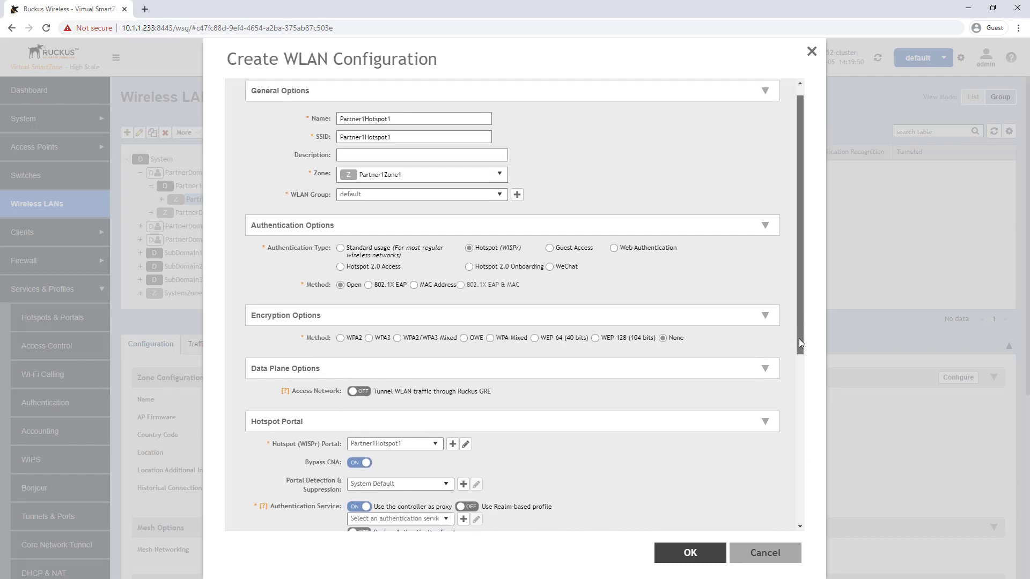
scroll(down, 3)
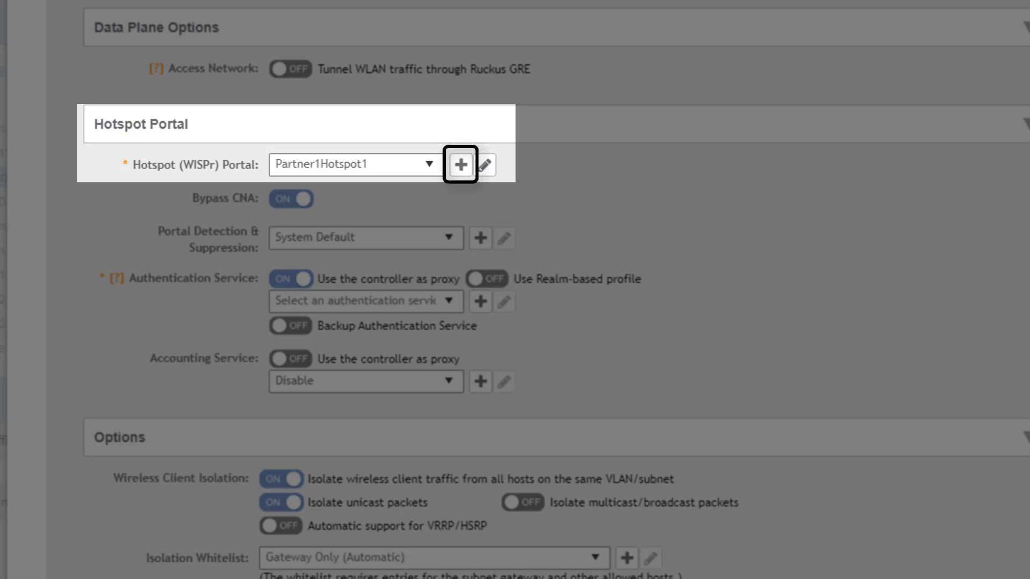
click(354, 164)
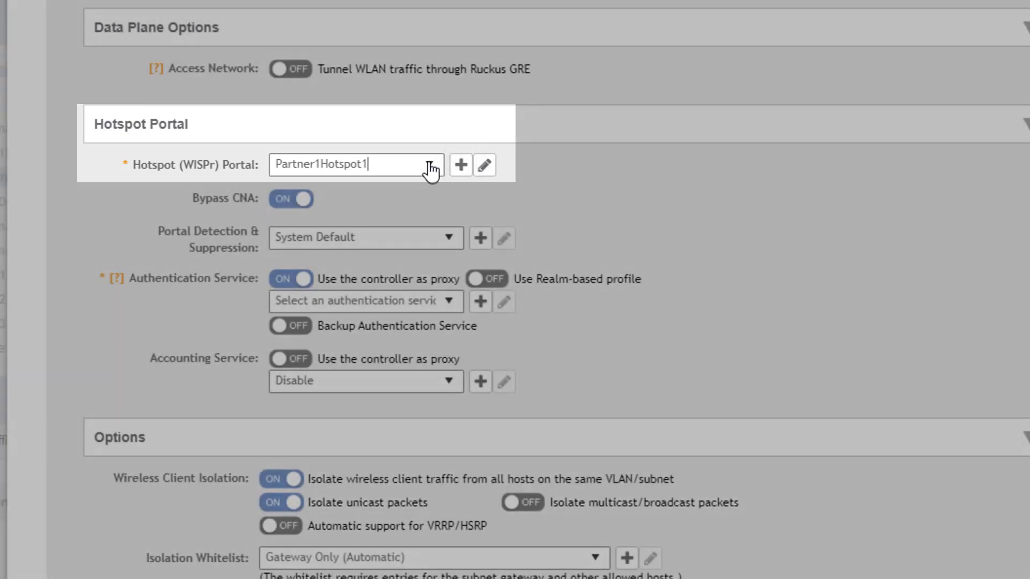
click(355, 164)
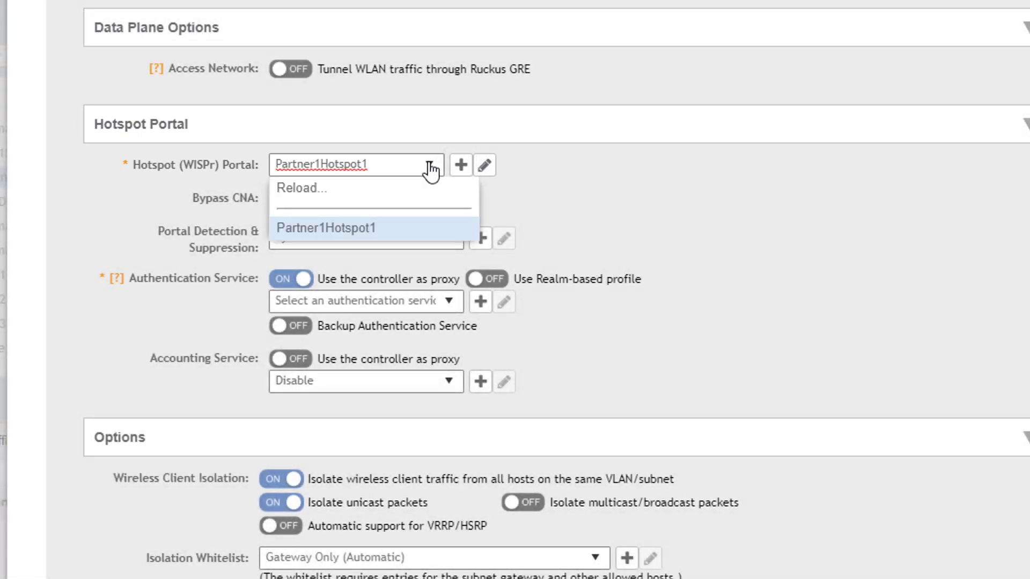
click(327, 227)
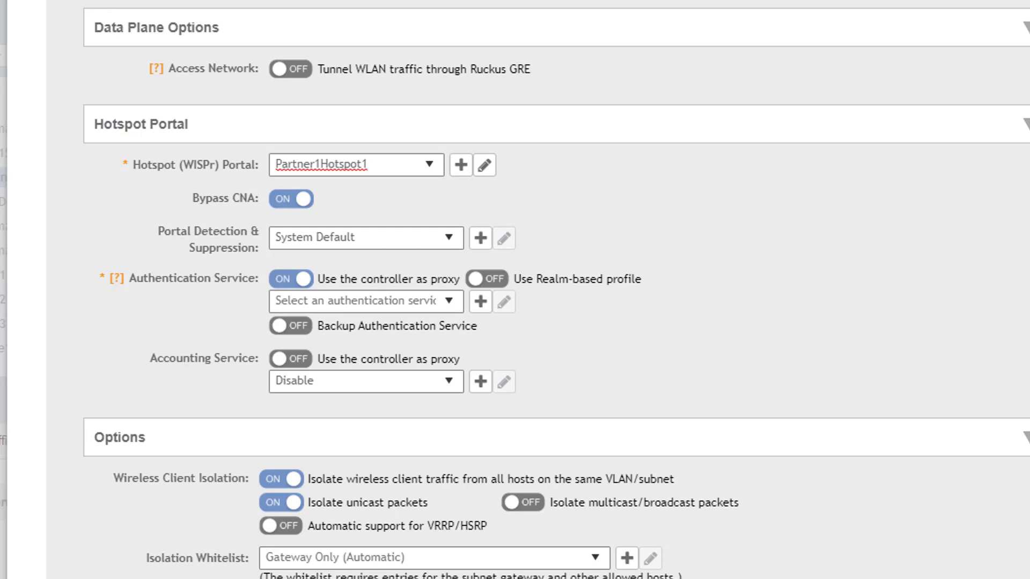
click(354, 164)
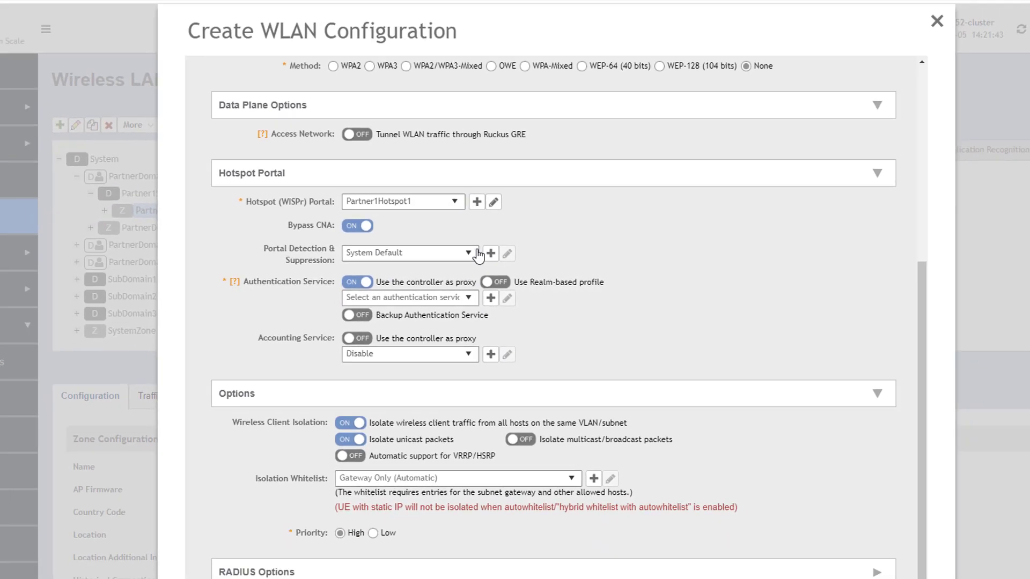
click(489, 254)
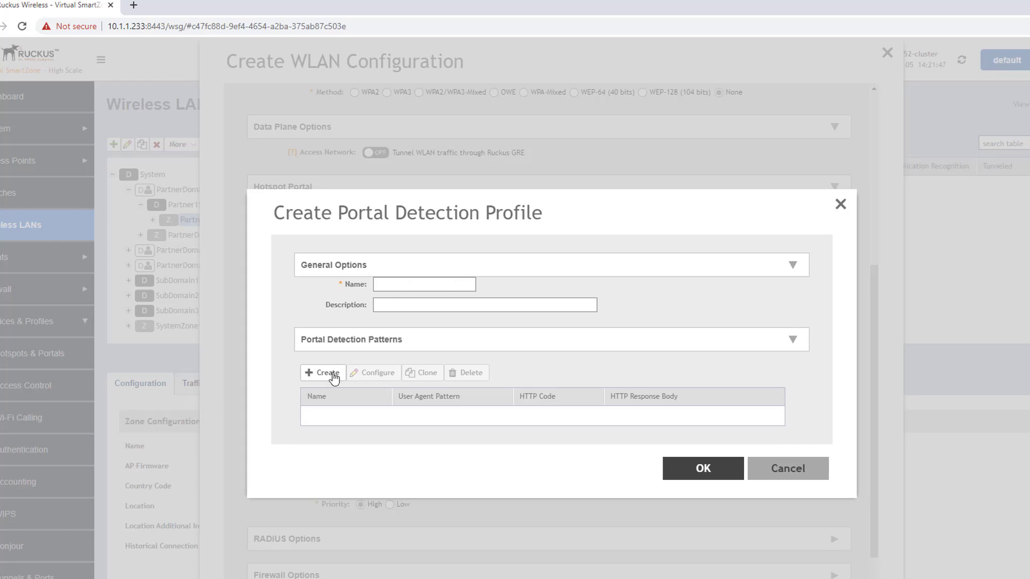
click(322, 372)
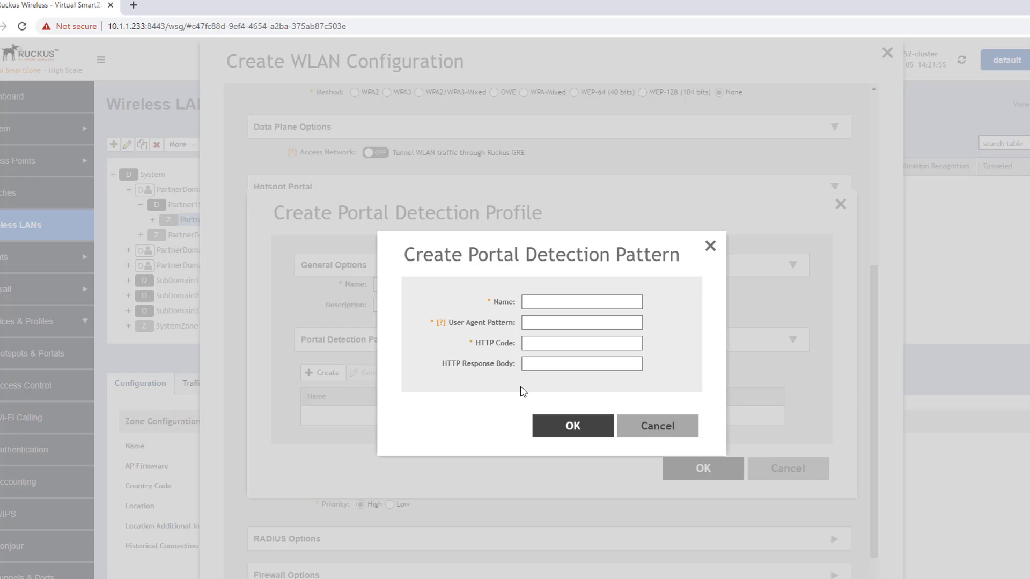
mouse_move(513, 502)
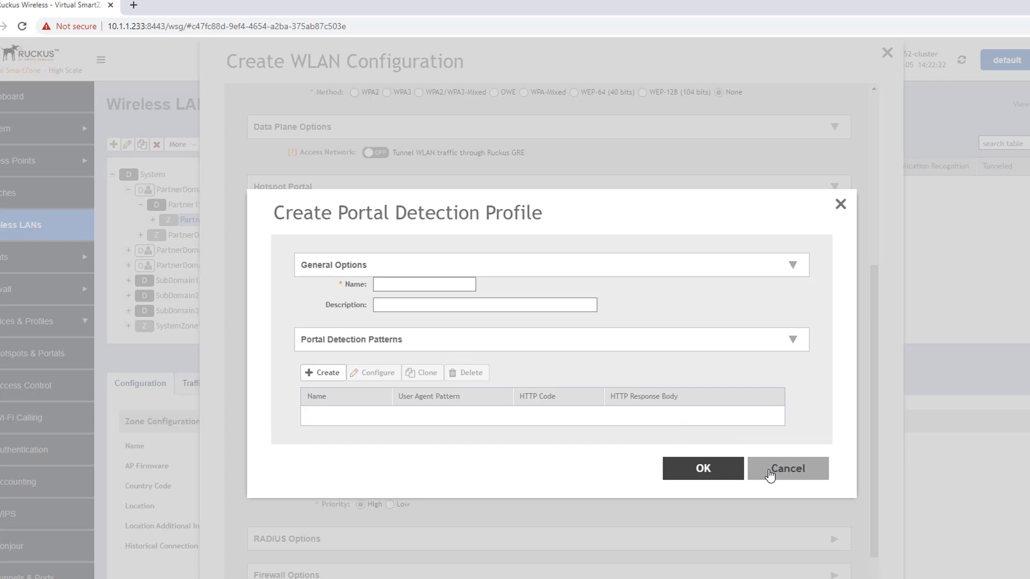
click(787, 468)
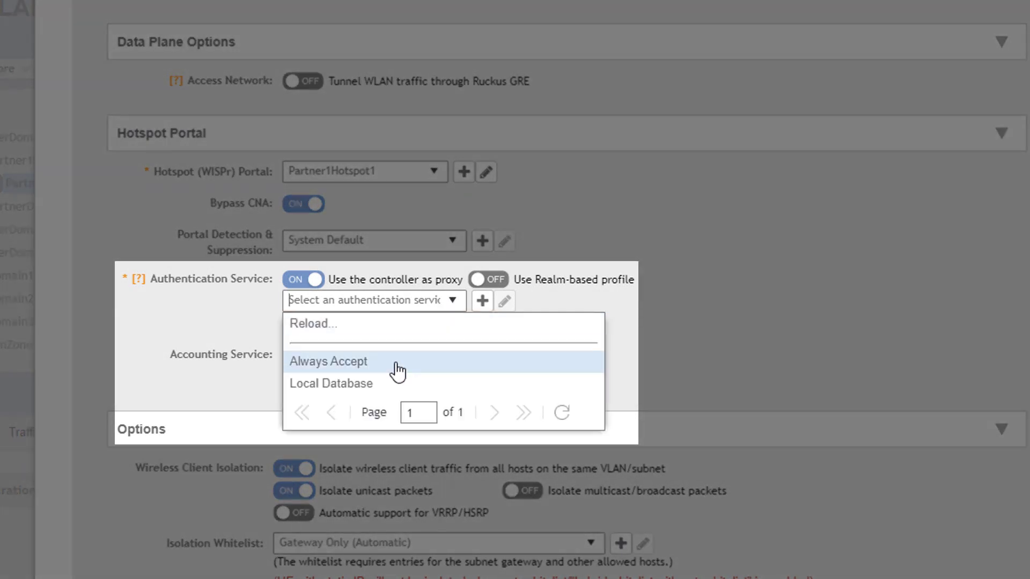
Set the authentication service to Local Database after briefly choosing Always Accept
click(329, 361)
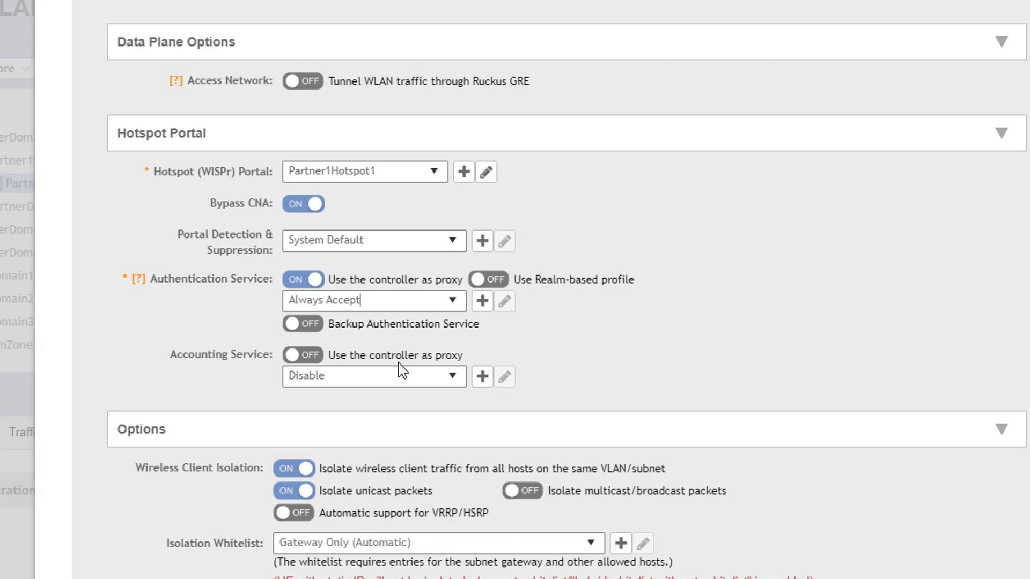
click(373, 300)
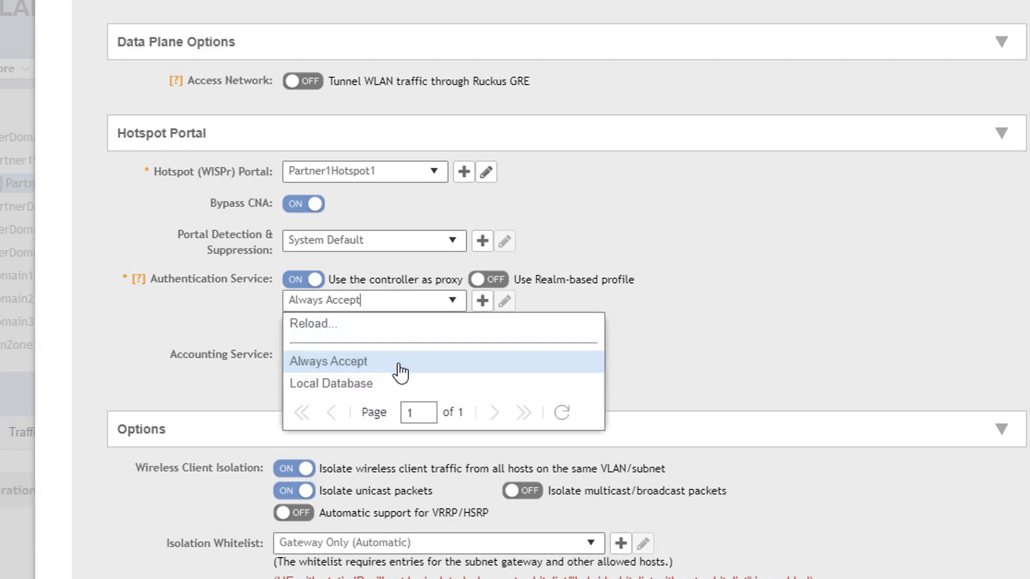
click(331, 383)
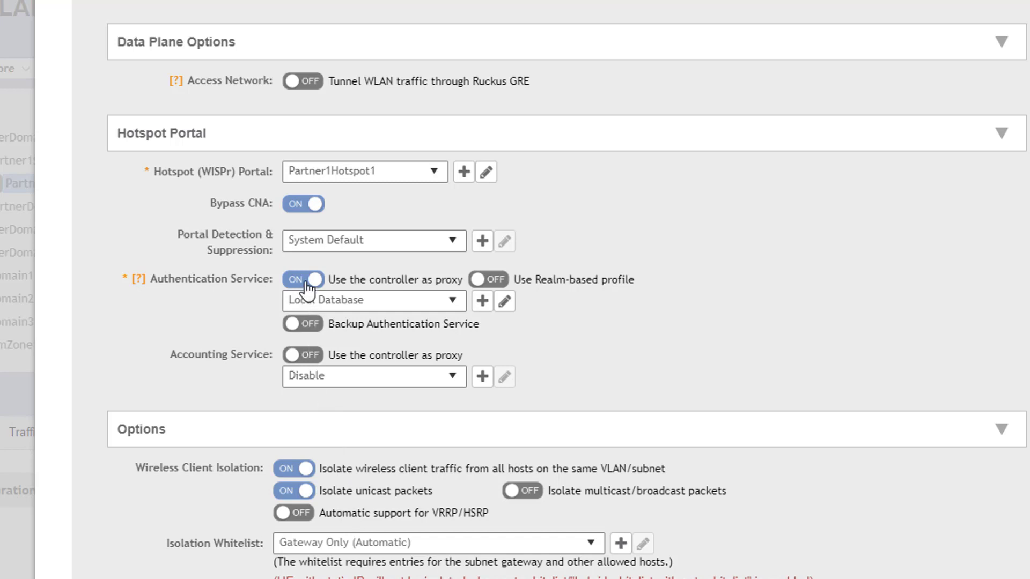
Disable controller proxy and select the Partner1 Hotspot authenticaiton service
click(302, 279)
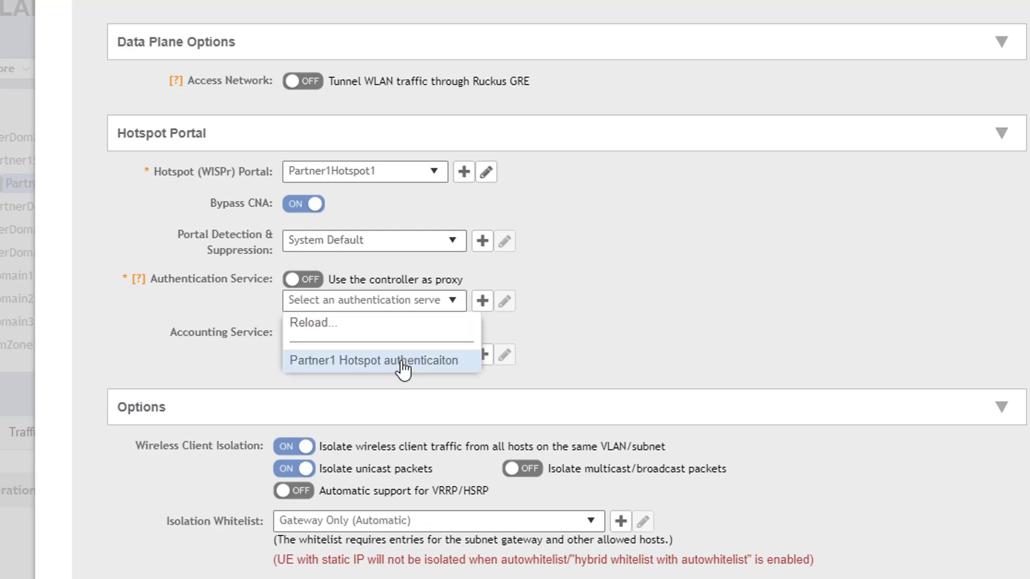
click(372, 359)
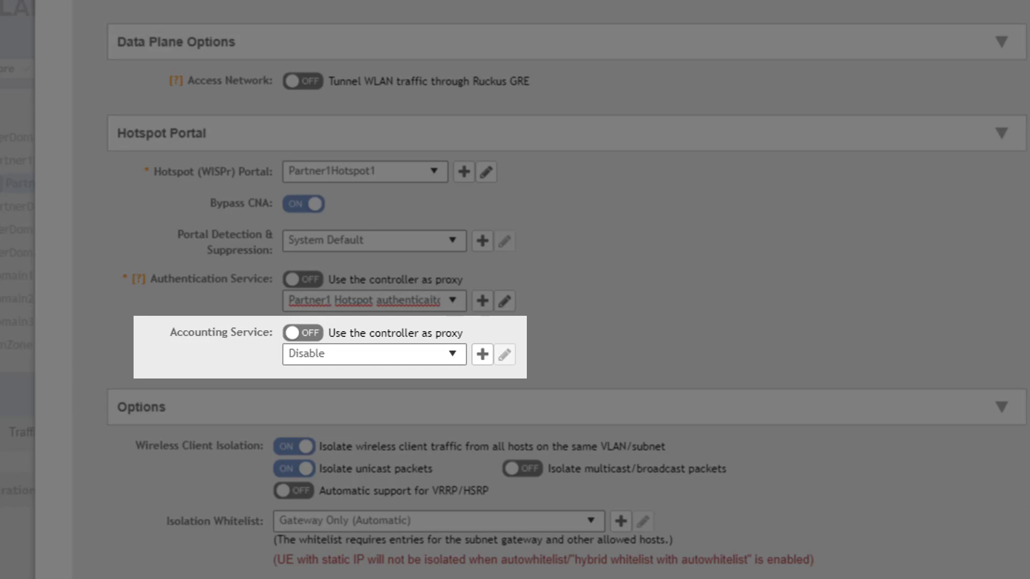
mouse_move(419, 454)
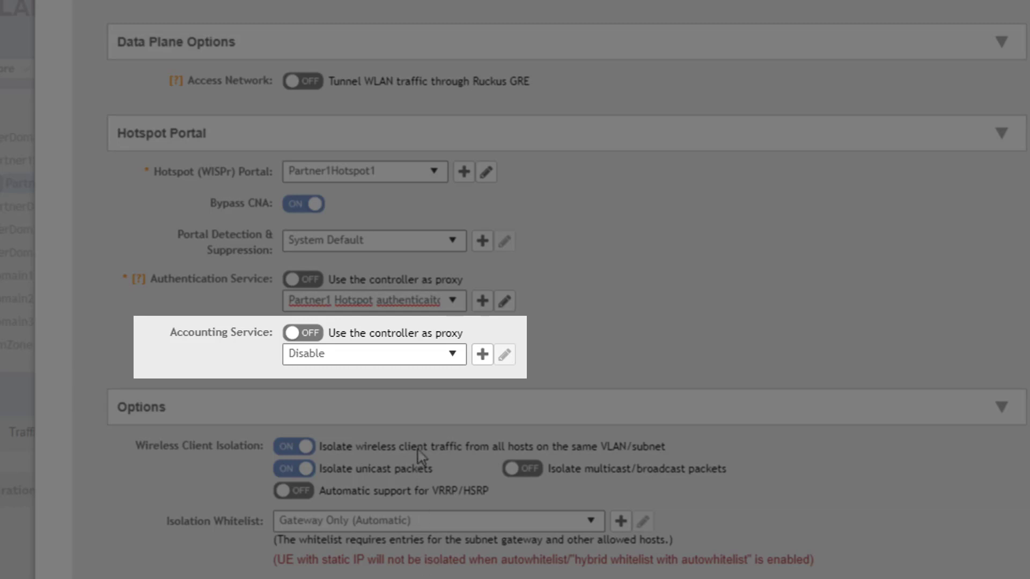
click(451, 354)
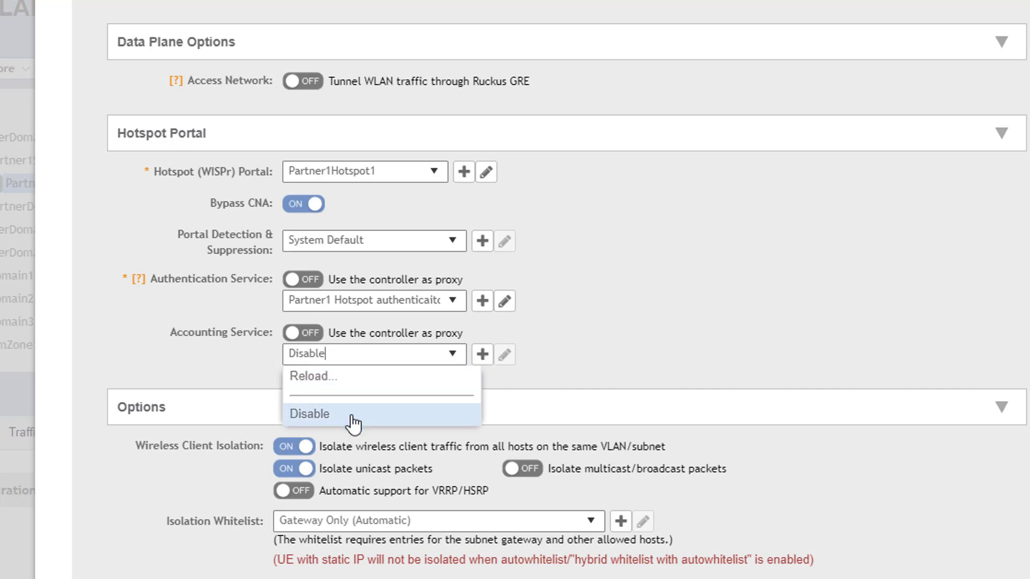
click(310, 414)
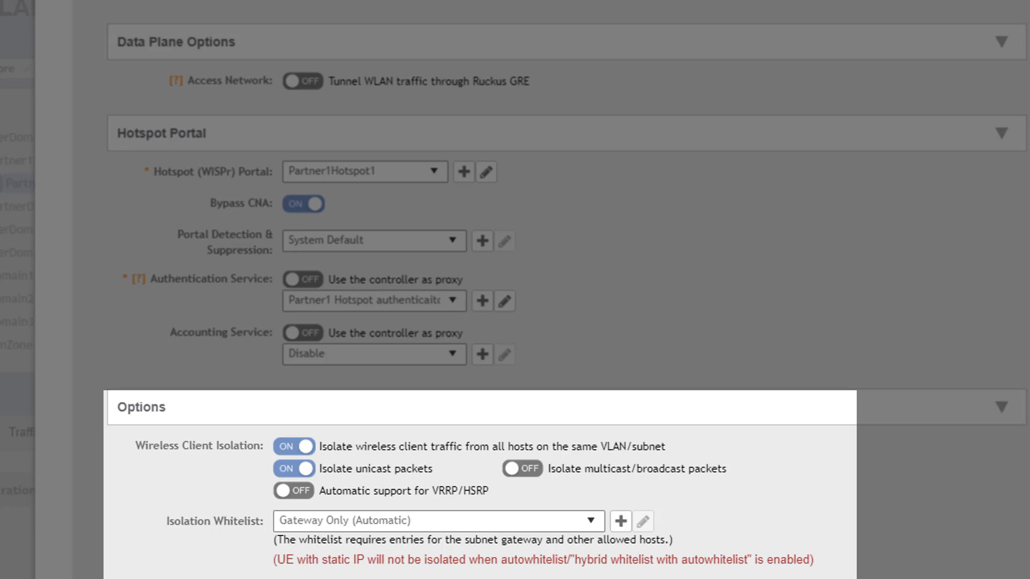
Turn on 'Isolate multicast/broadcast packets' under Wireless Client Isolation
click(368, 353)
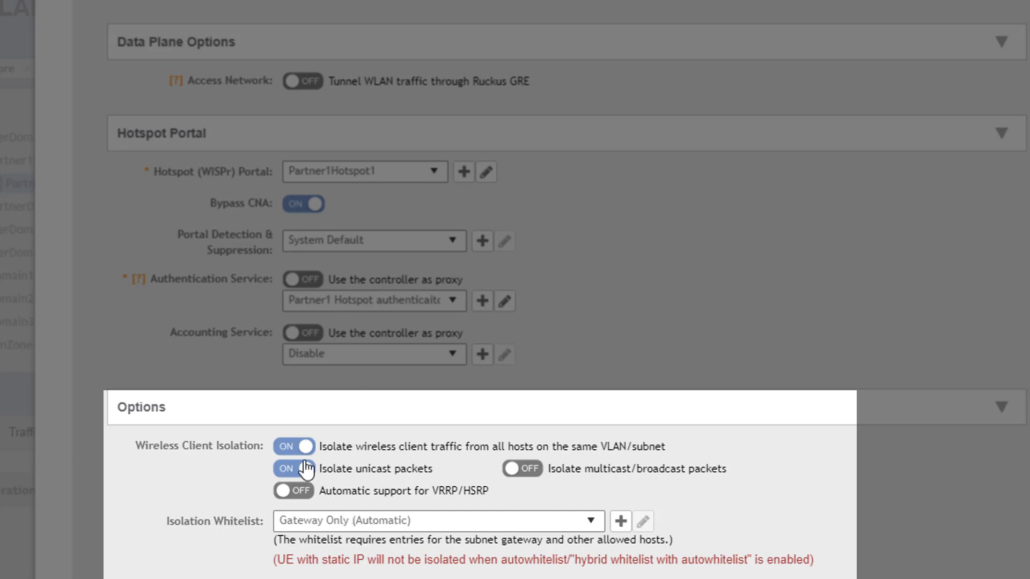
click(521, 469)
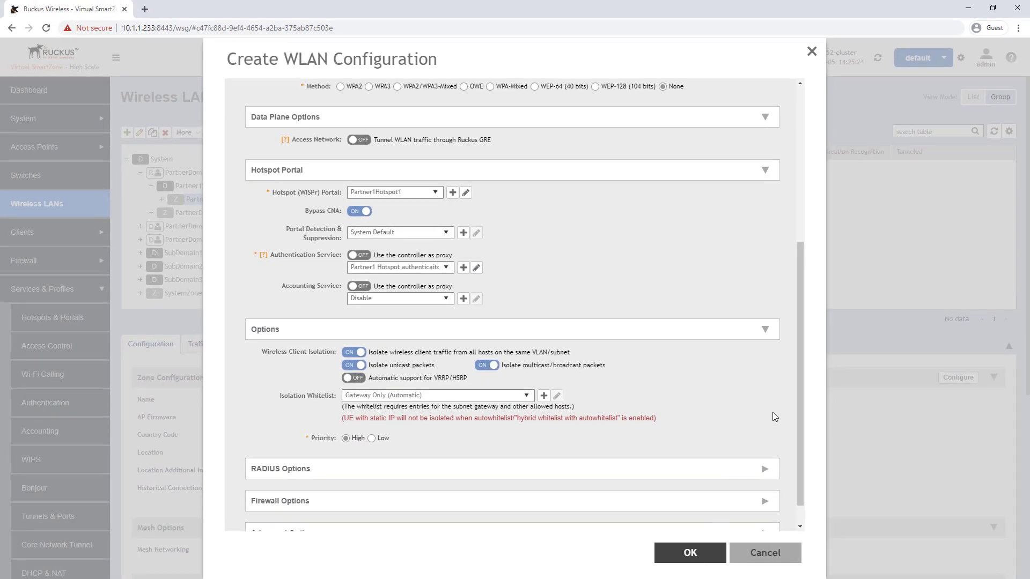
Expand RADIUS and Firewall Options to review defaults: NAS ID WLAN BSSID, System Default firewall
scroll(down, 3)
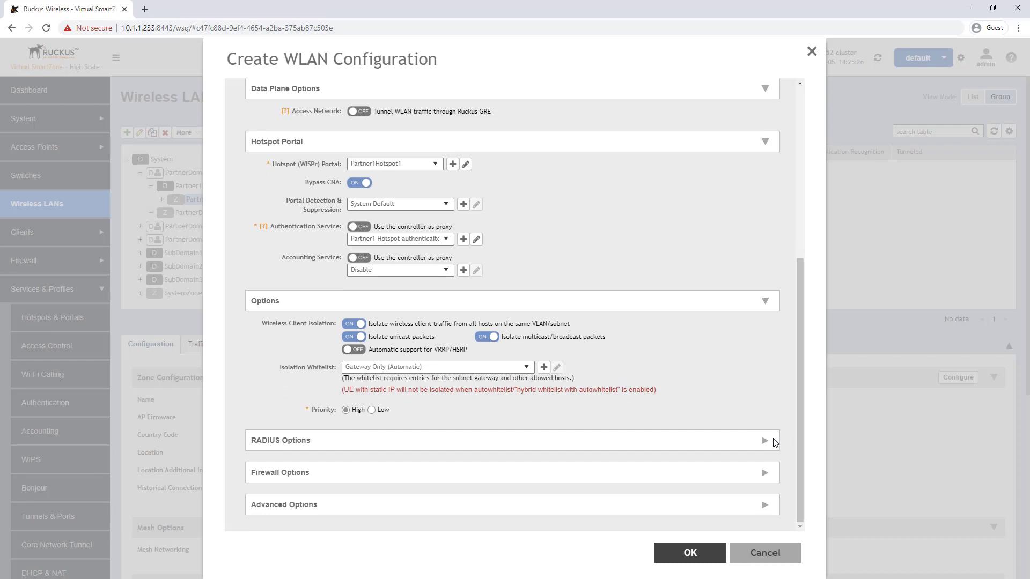
click(764, 440)
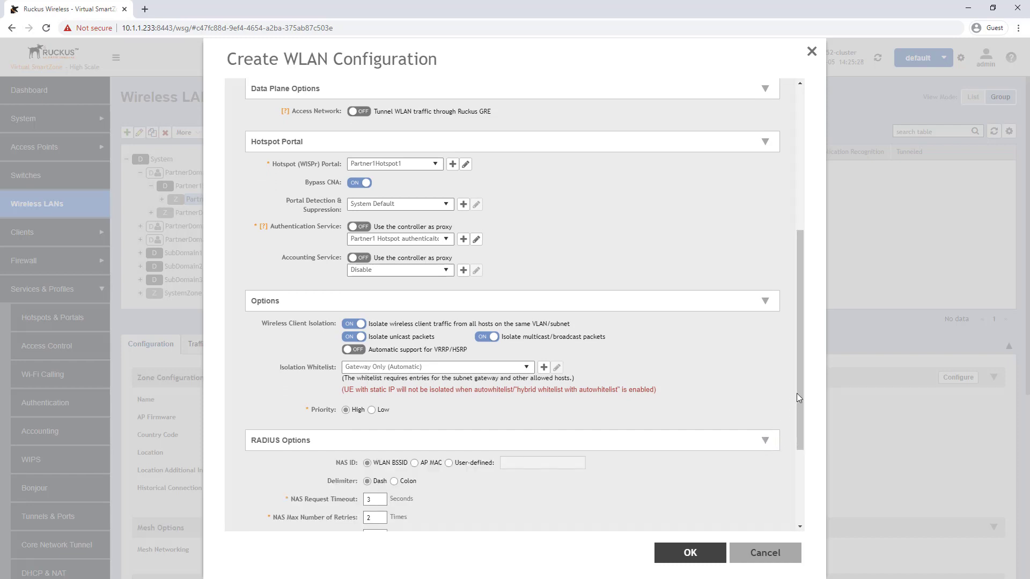
scroll(down, 3)
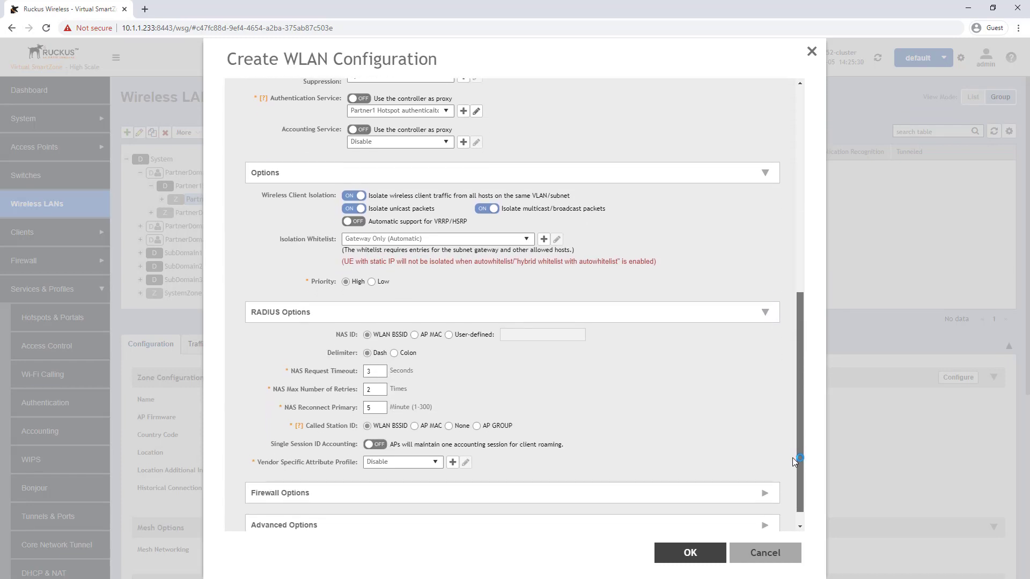
scroll(down, 3)
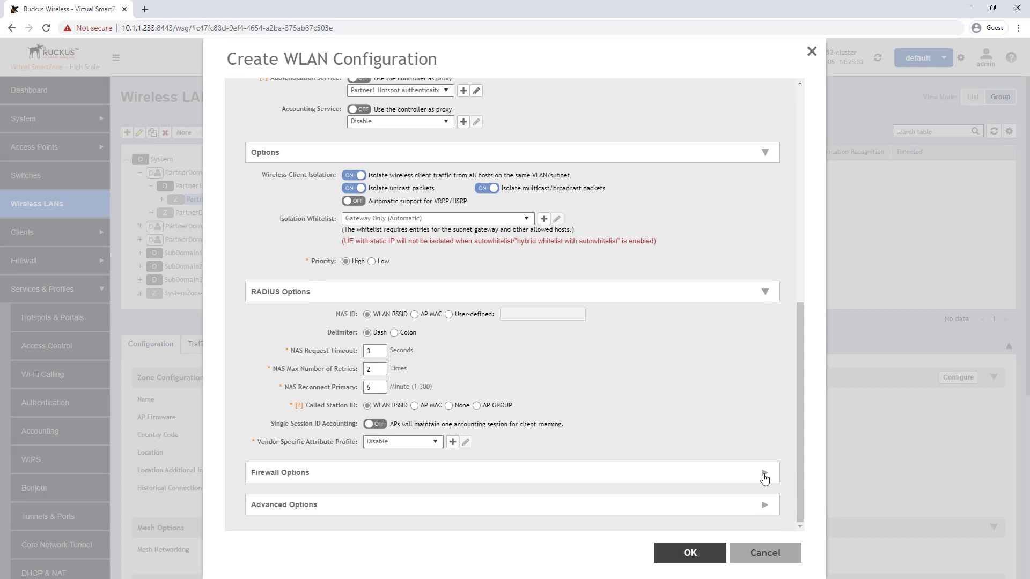
click(764, 475)
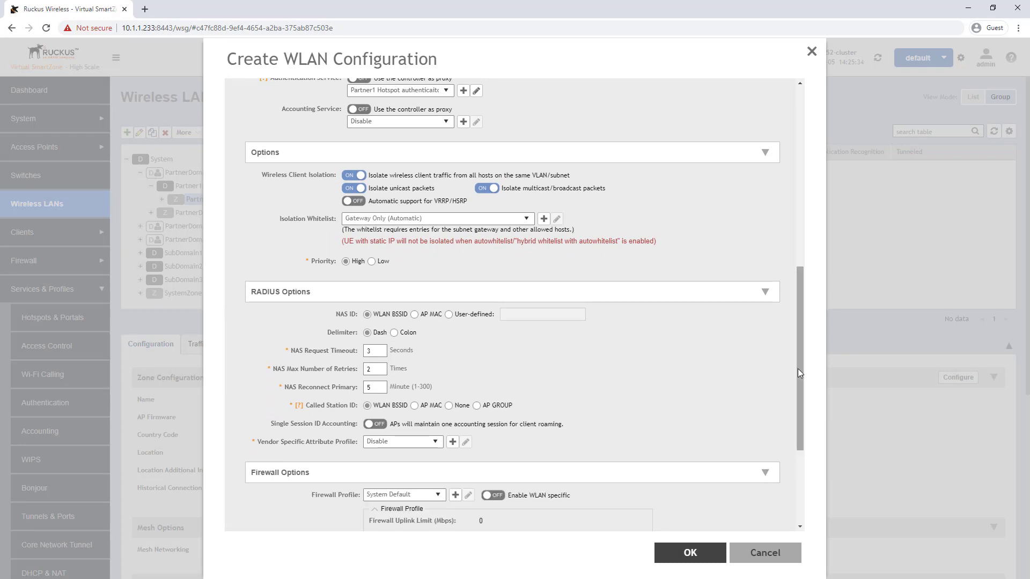
scroll(down, 3)
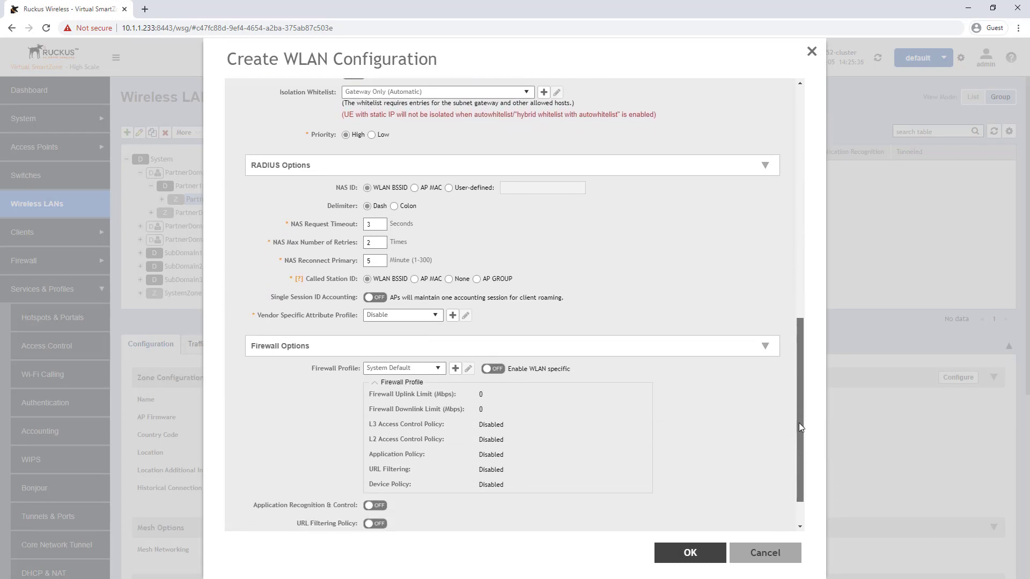
scroll(down, 3)
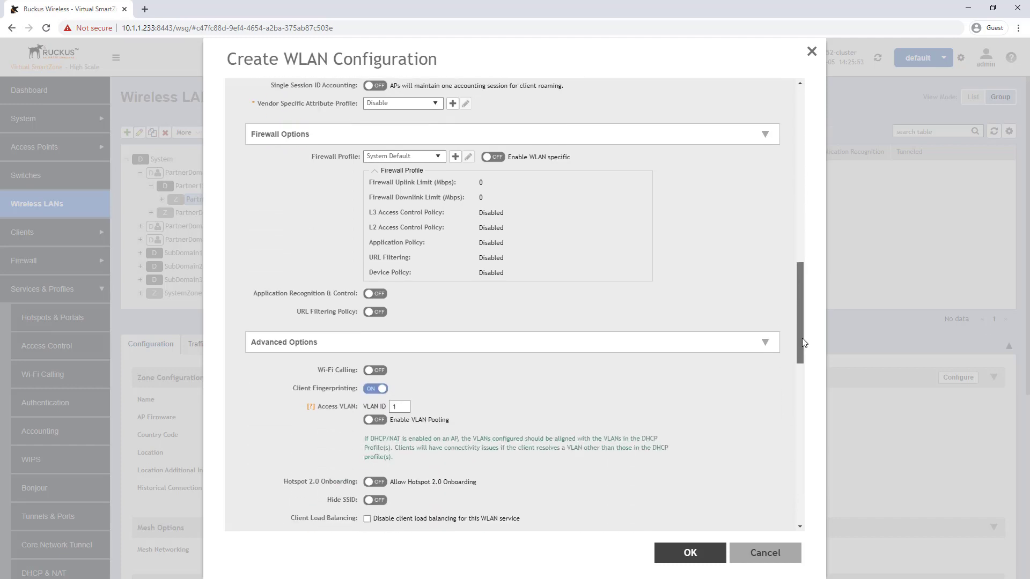
Review Advanced Options to the bottom and confirm the Partner1Hotspot1 WLAN with OK
scroll(down, 3)
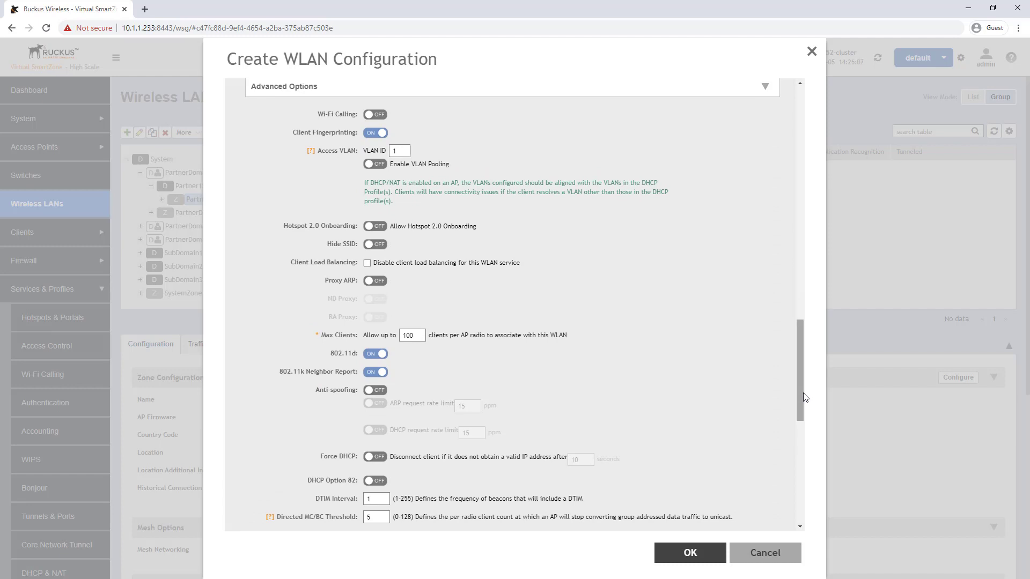
scroll(down, 3)
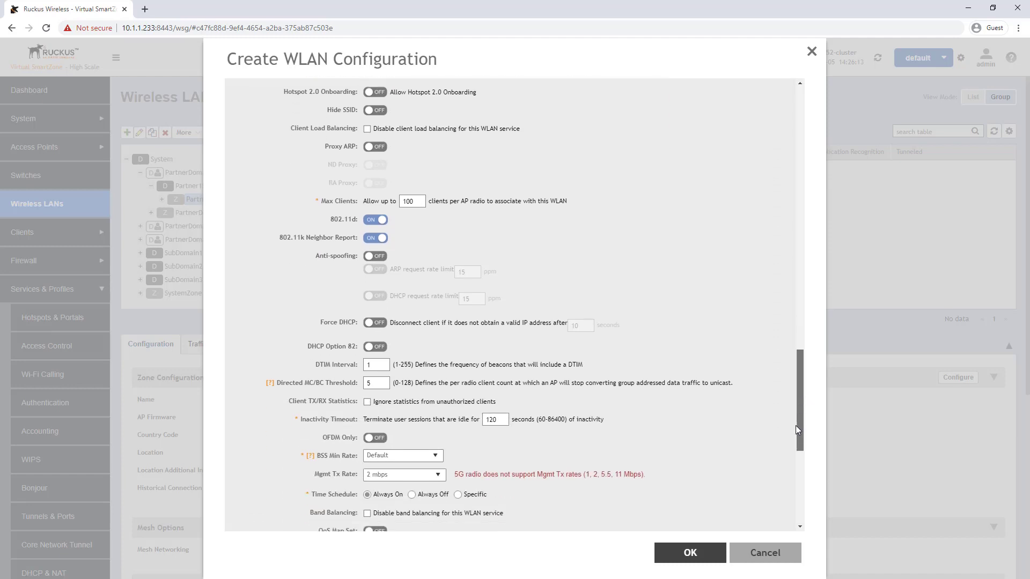
scroll(down, 3)
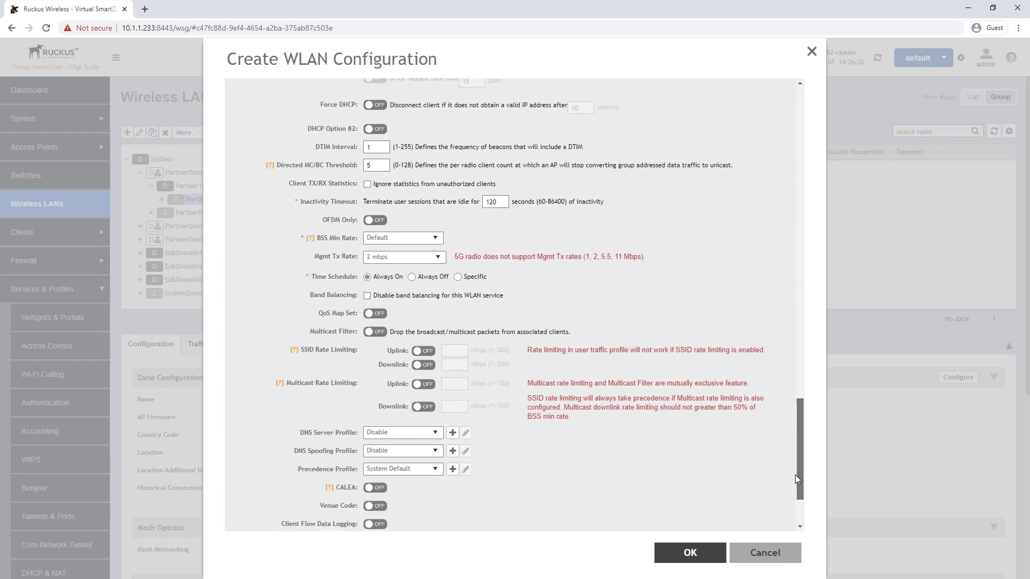
scroll(down, 3)
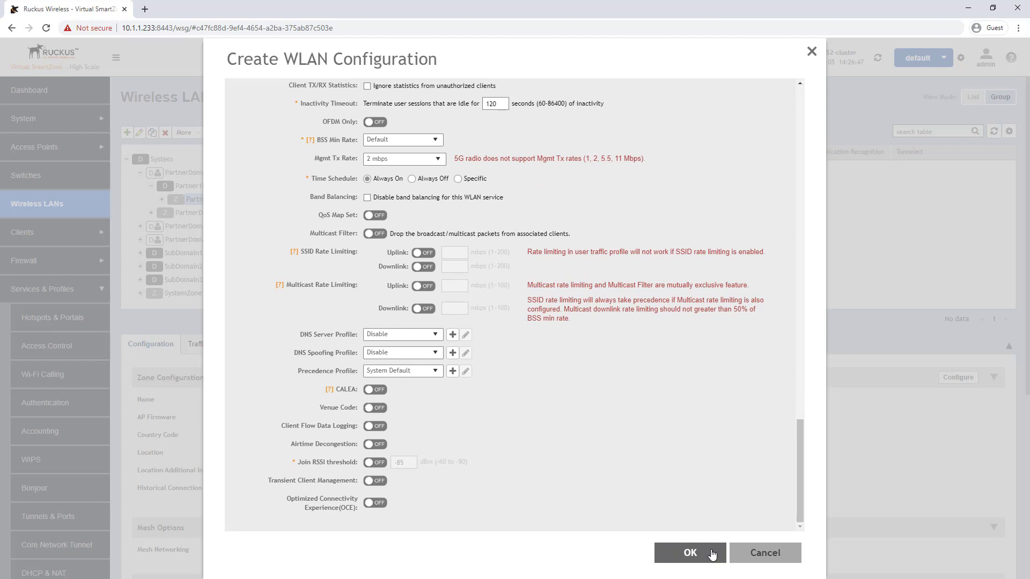
click(689, 553)
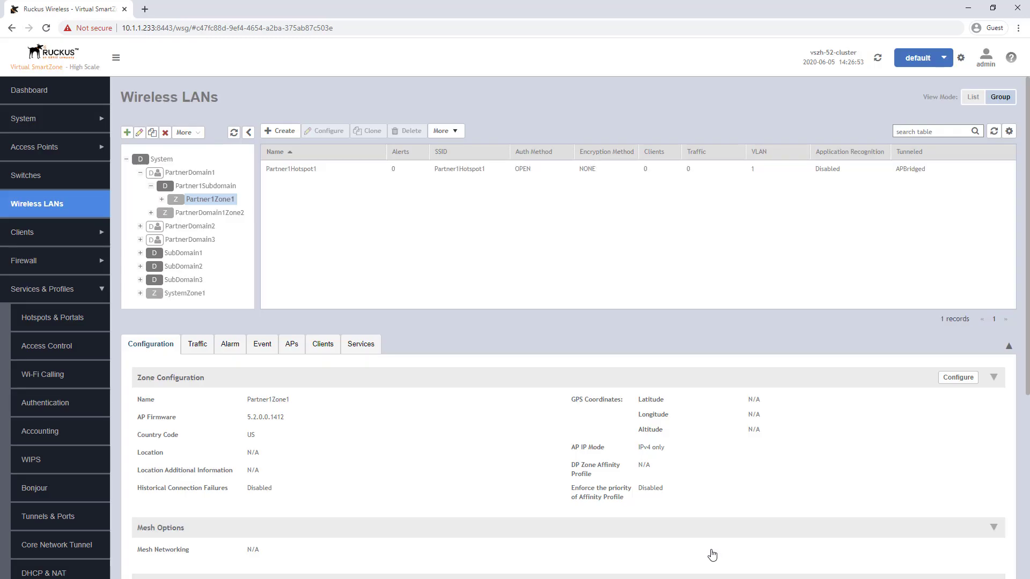
mouse_move(383, 344)
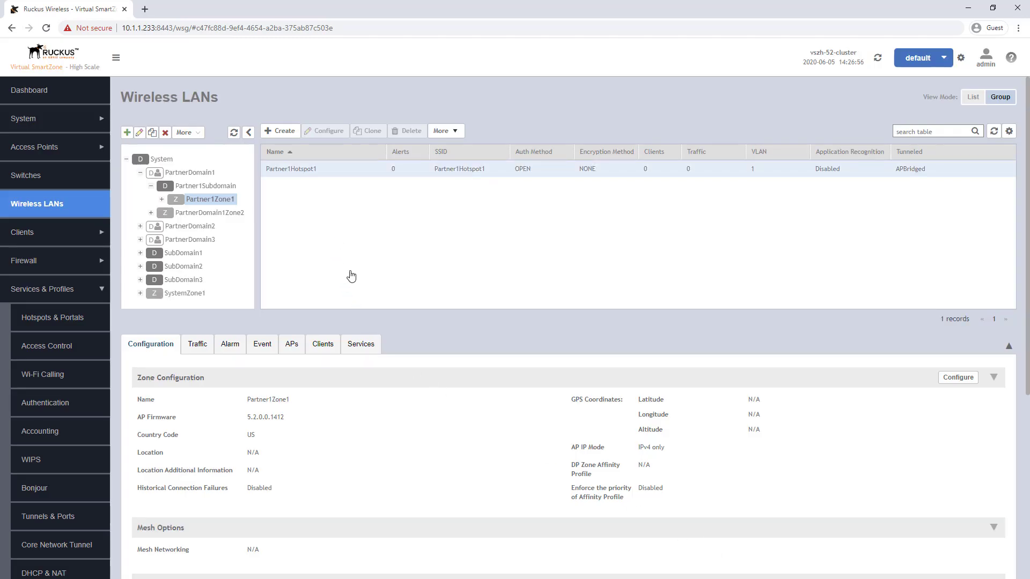
Review Partner1Hotspot1's configuration: Hotspot (WISPr), open, no encryption, Partner1 Hotspot authentication
click(290, 168)
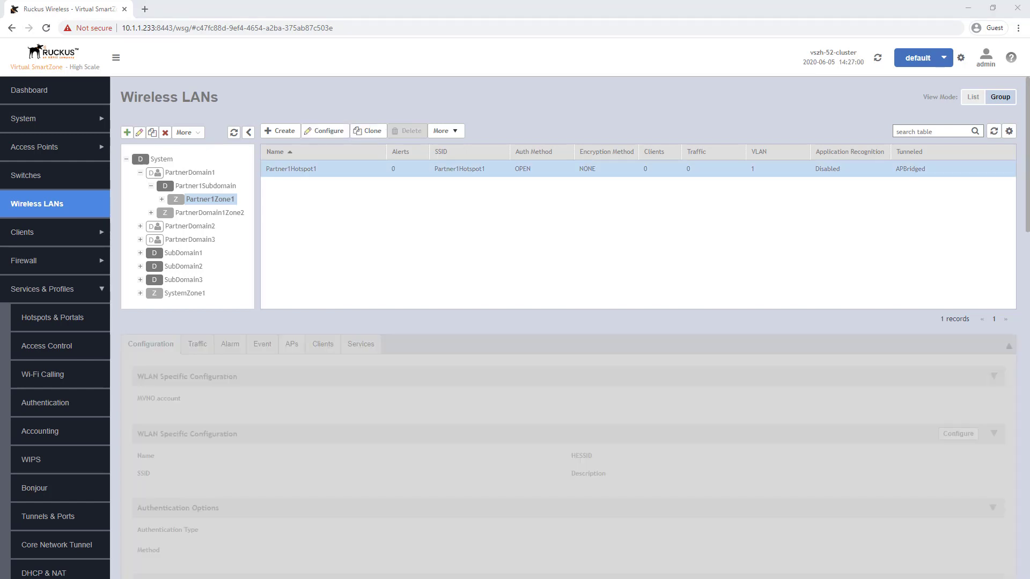
scroll(down, 3)
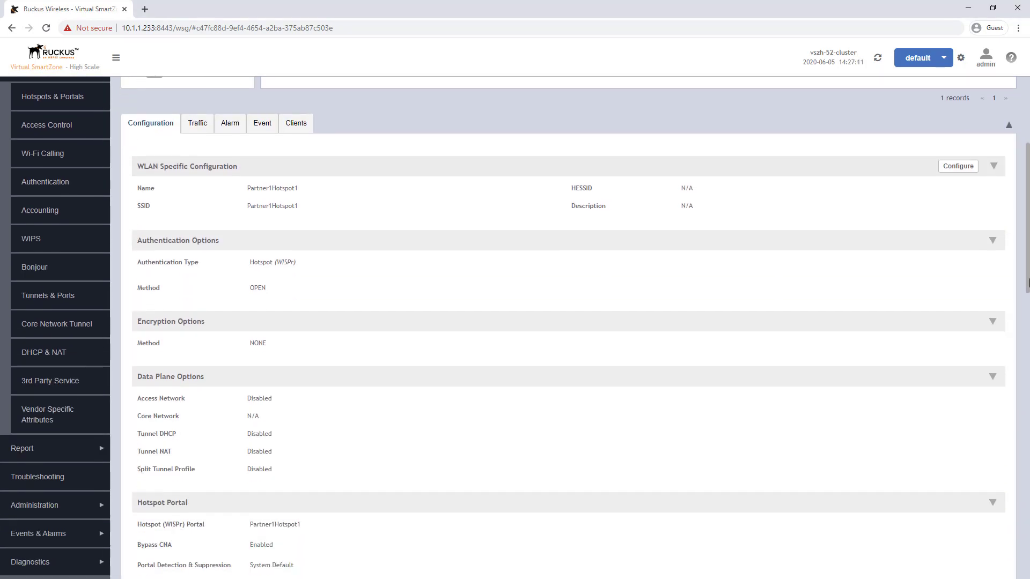
scroll(down, 3)
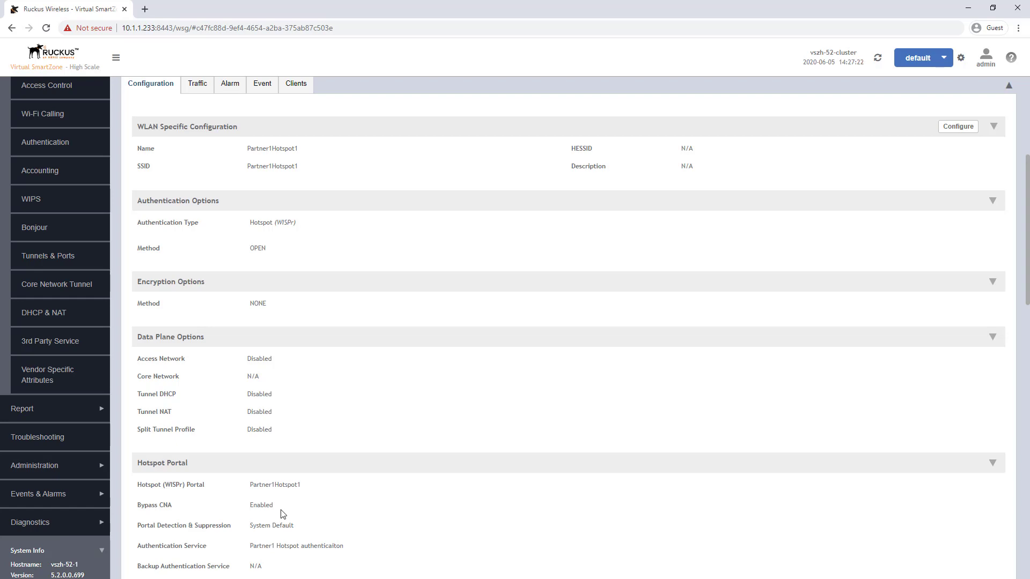